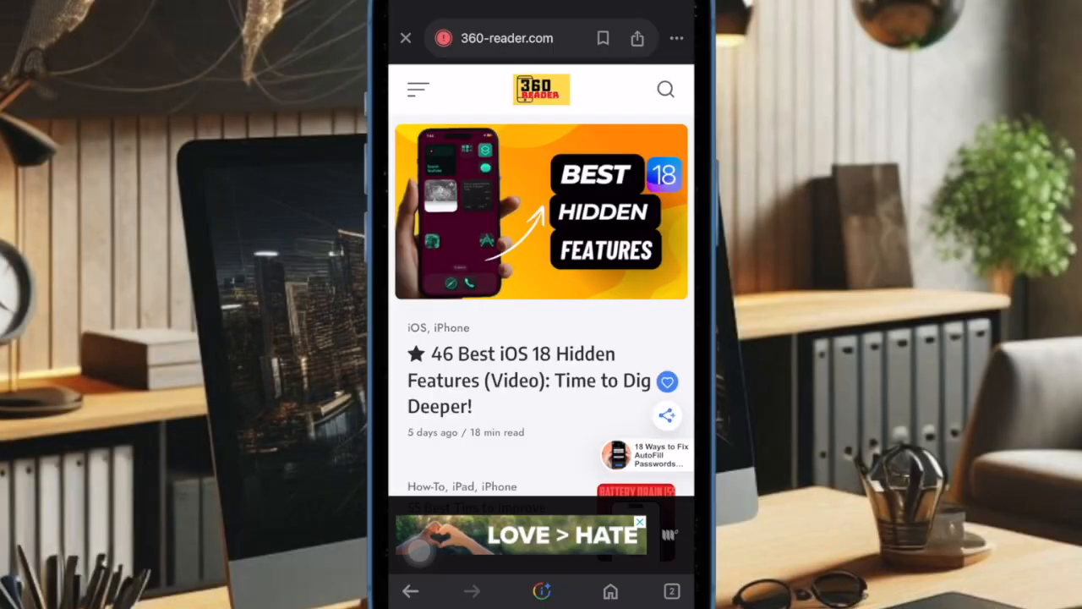
Step: Decline microphone access, enter 'who is Tim Cook', and open Gemini from the article page
scroll(down, 3)
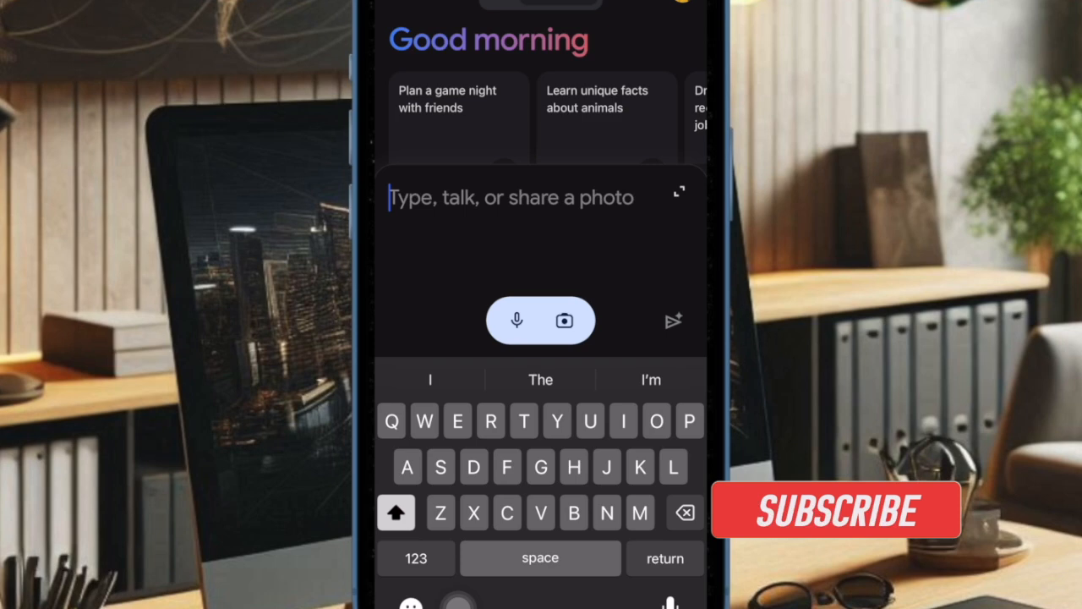
click(515, 321)
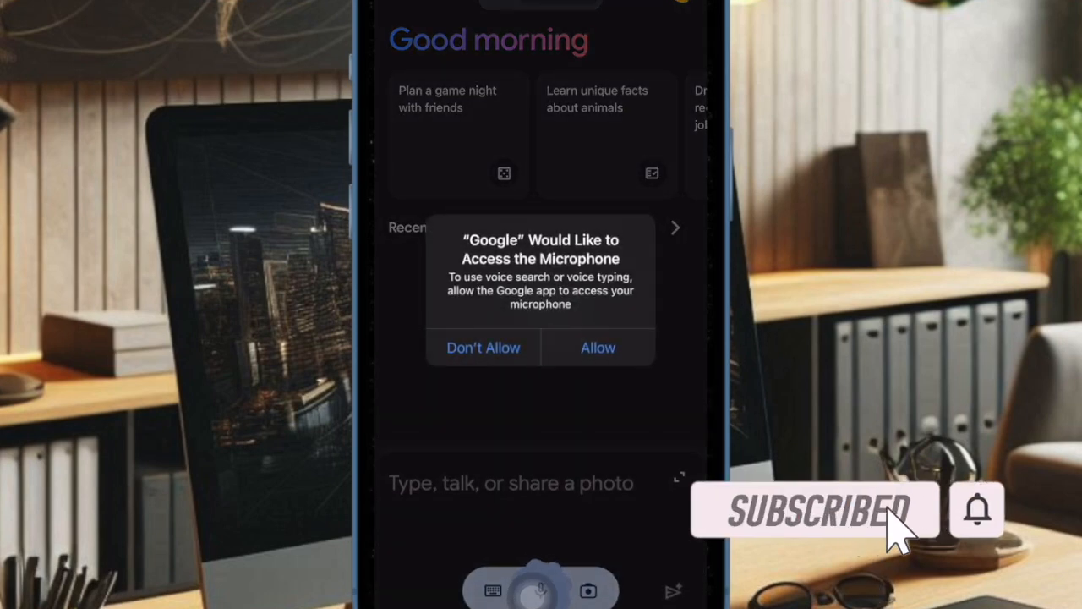
click(597, 346)
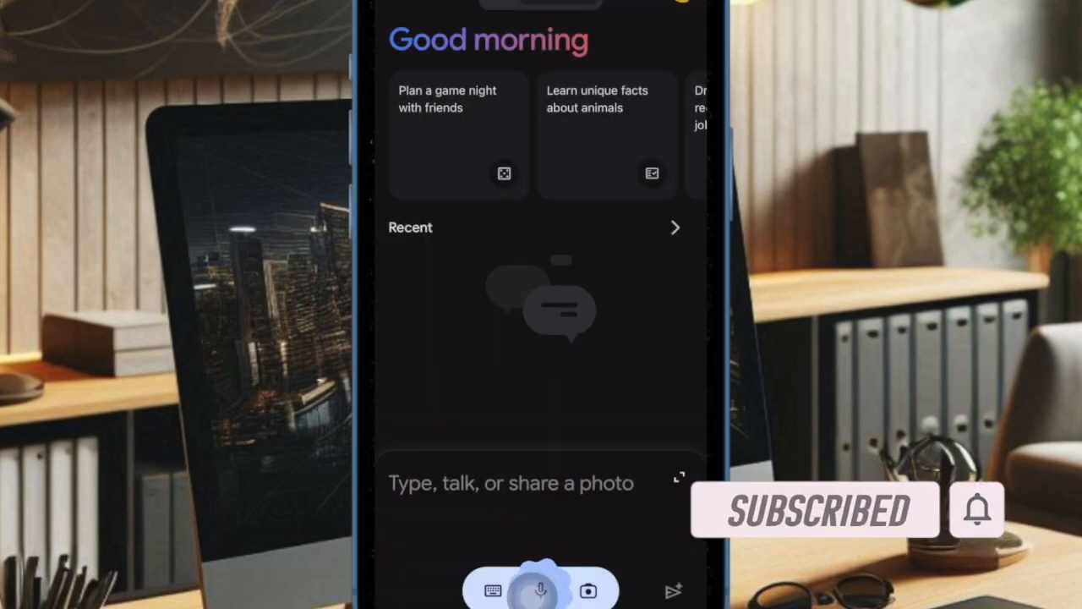
text(who is Tim Cook)
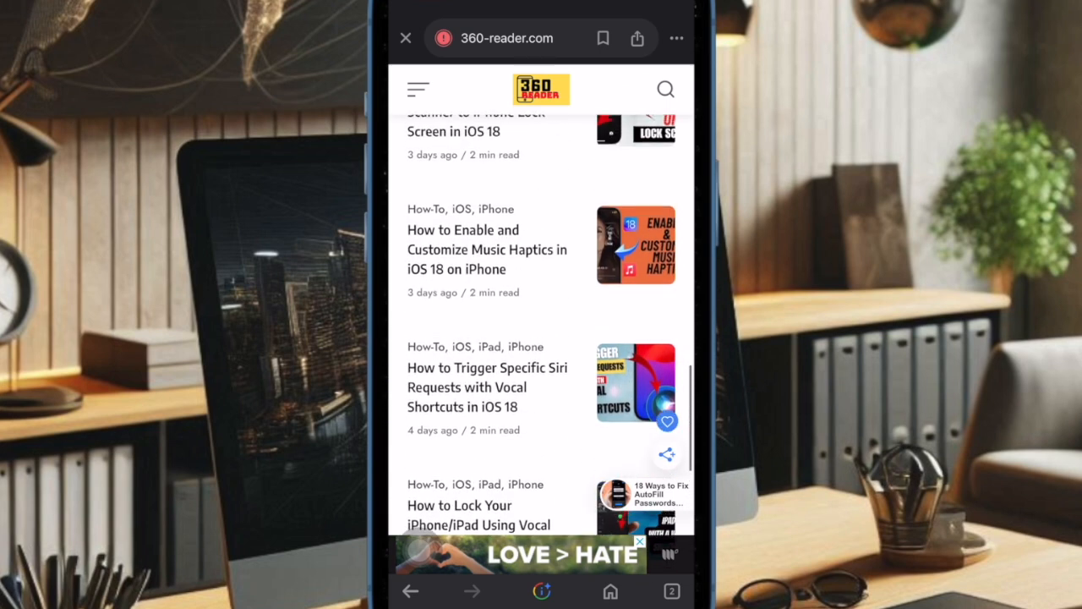
scroll(down, 3)
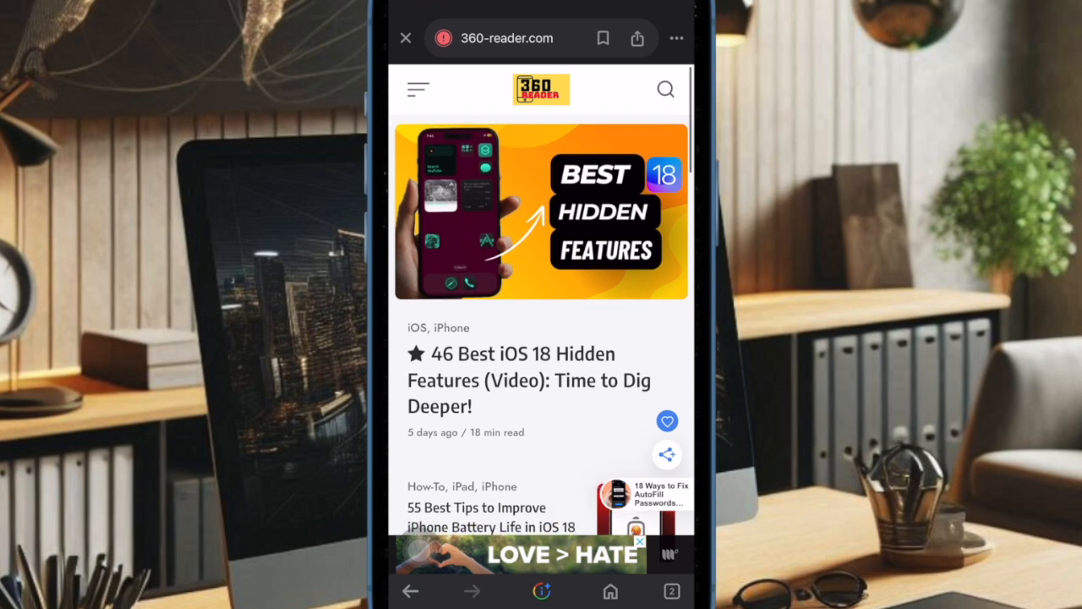
click(668, 592)
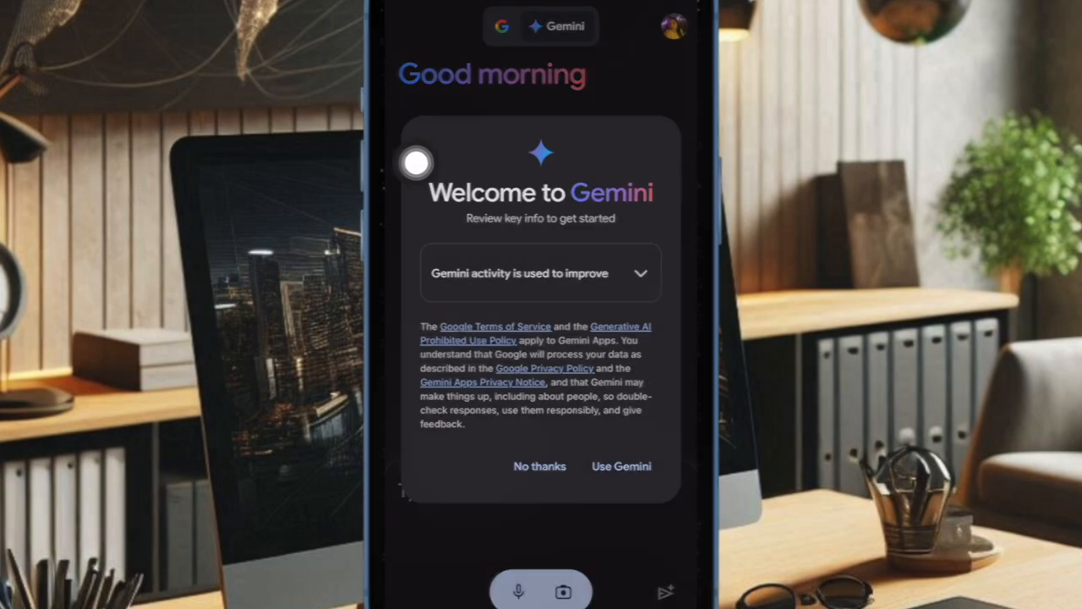
Step: Dismiss the Gemini welcome card and switch from Search over to Gemini
click(540, 466)
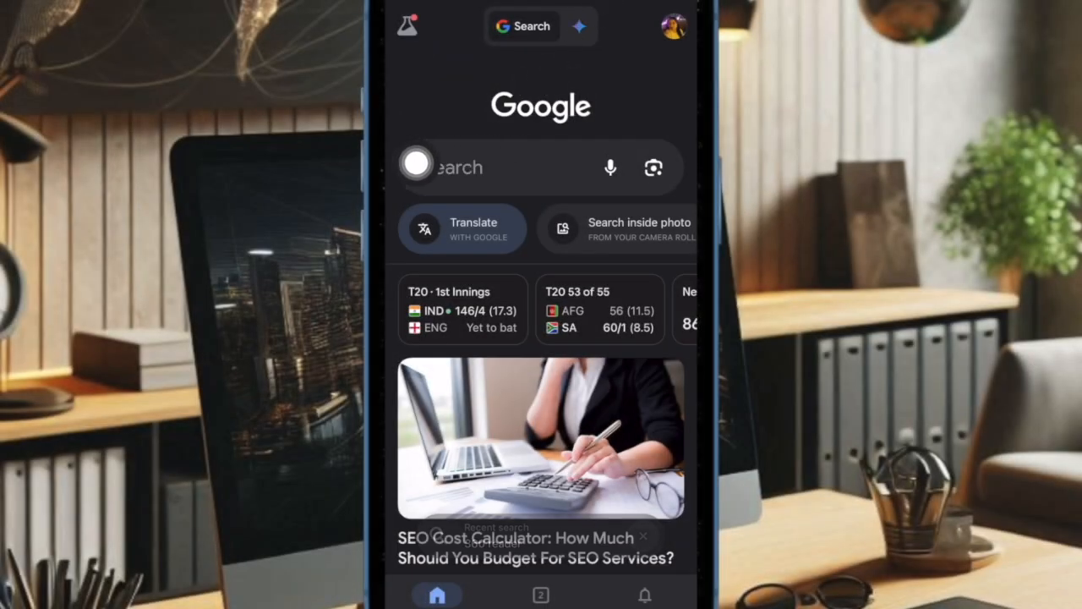
click(579, 26)
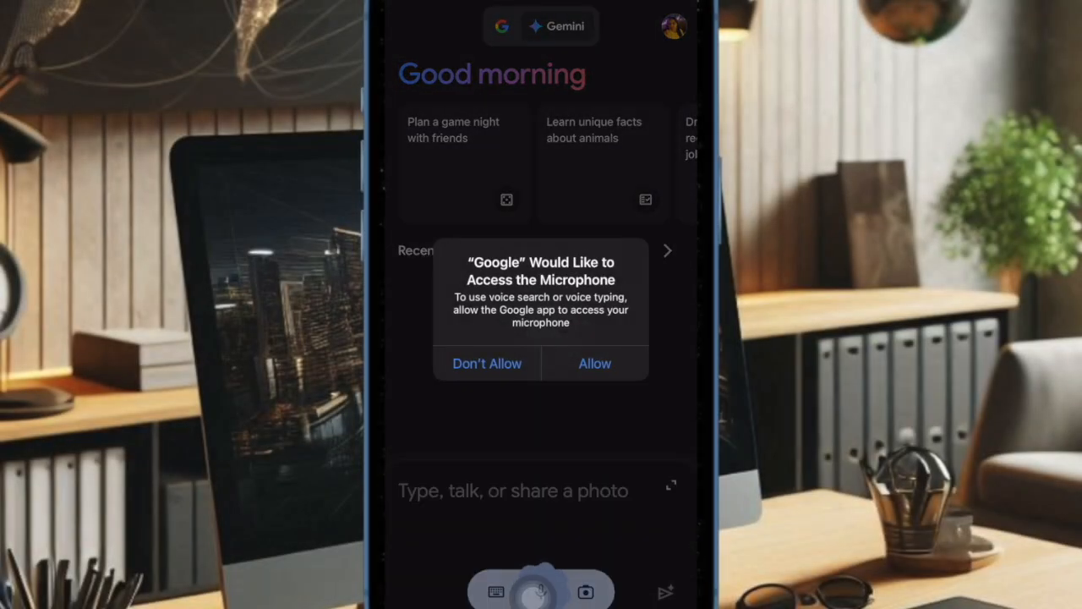
Step: Decline microphone access and ask Gemini 'who is Tim Cook'
click(595, 363)
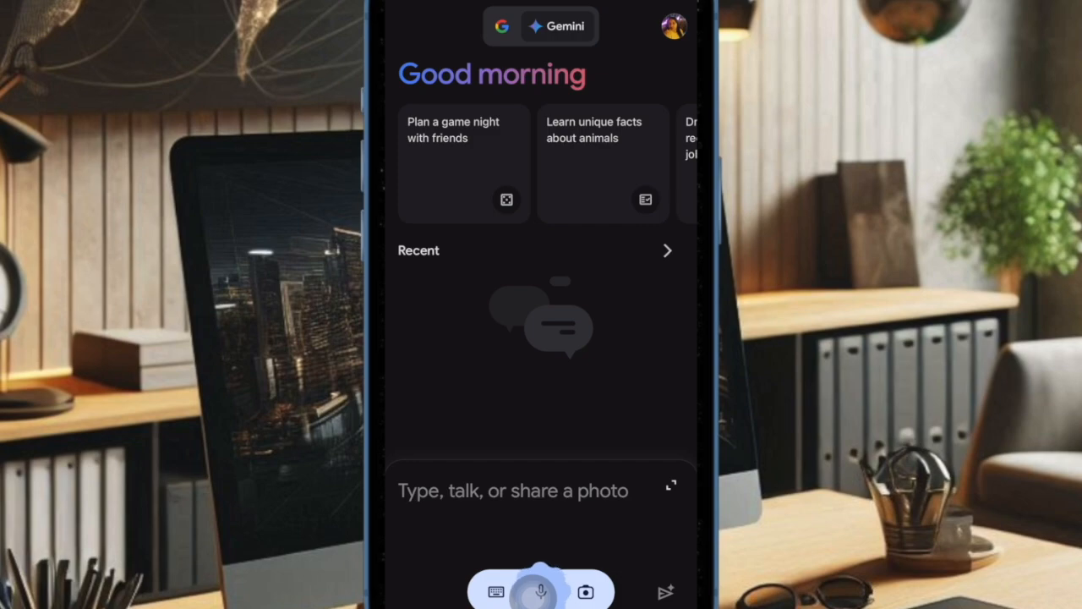
text(who is Tim Cook)
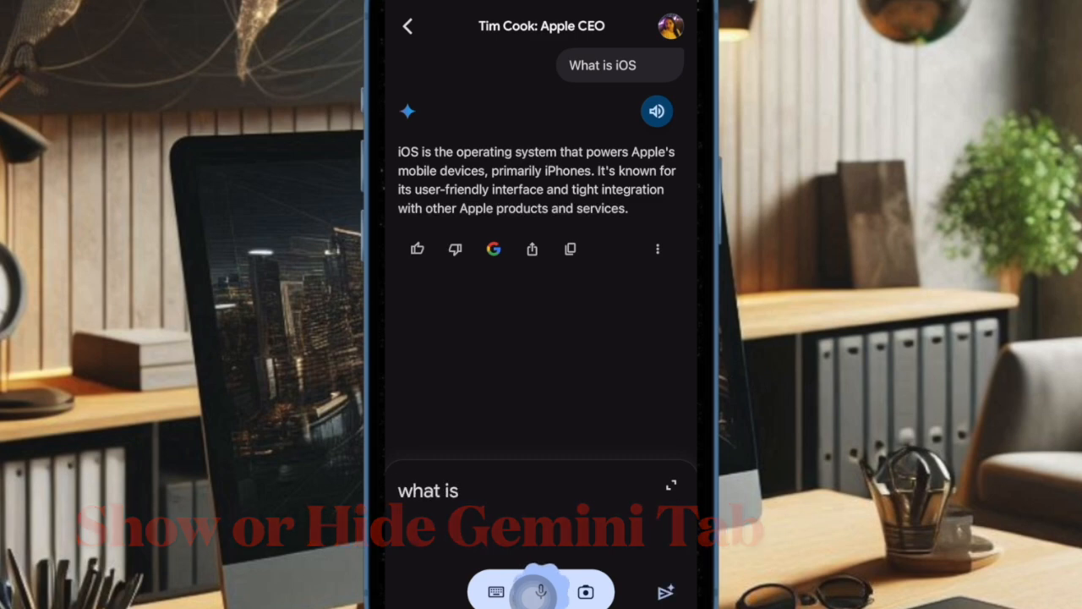
Step: Enter 'Android', then reach General settings with Show Gemini switched off
text(Android)
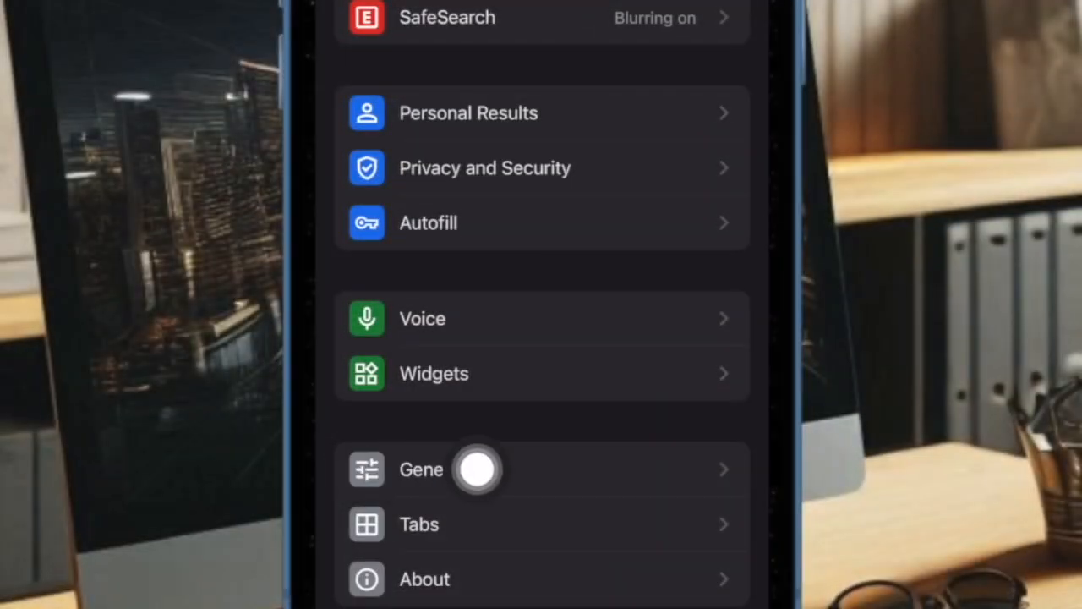
click(421, 469)
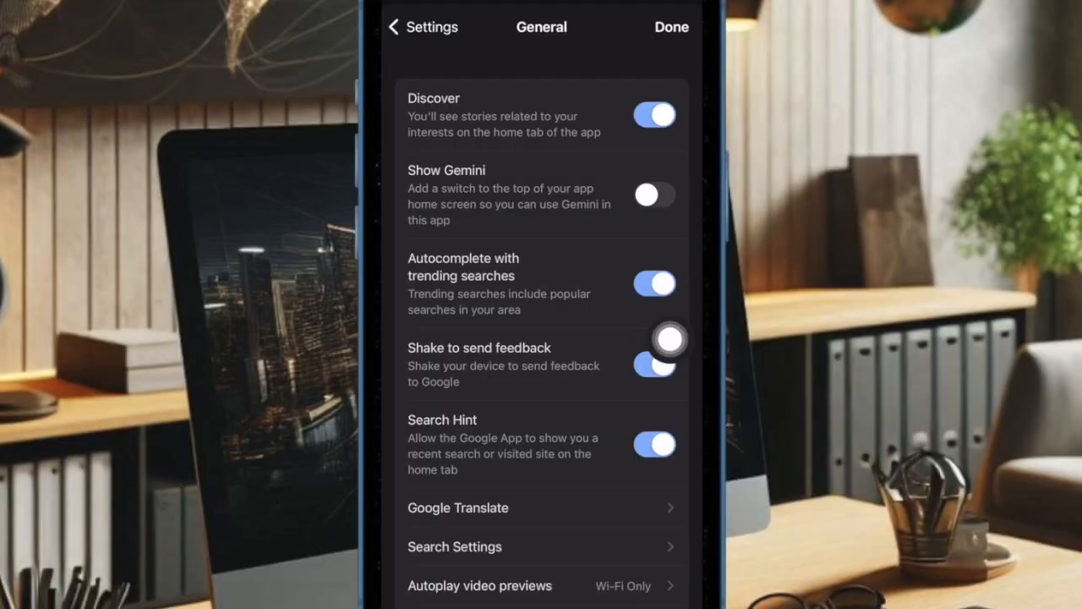